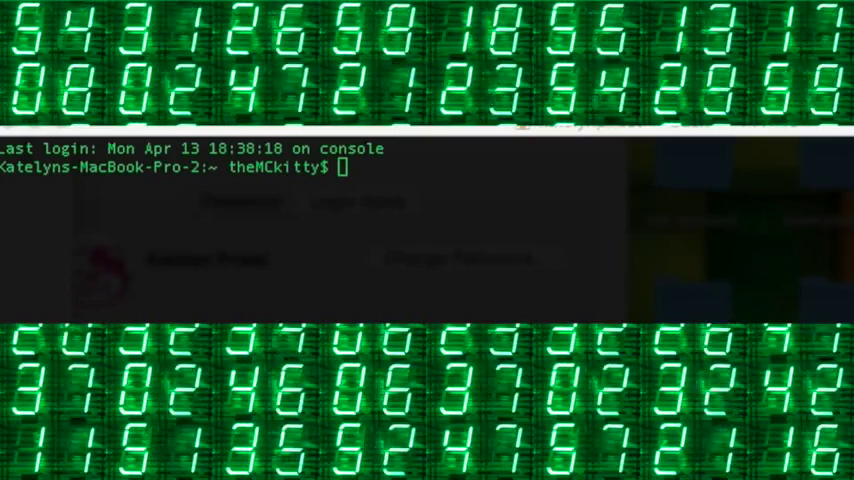
{"action": "mouse_move", "coordinate": [540, 204]}
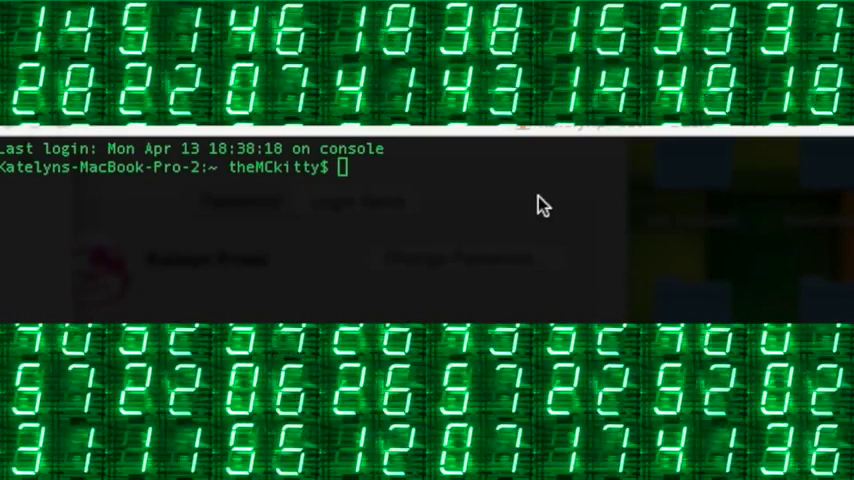
{"action": "mouse_move", "coordinate": [444, 196]}
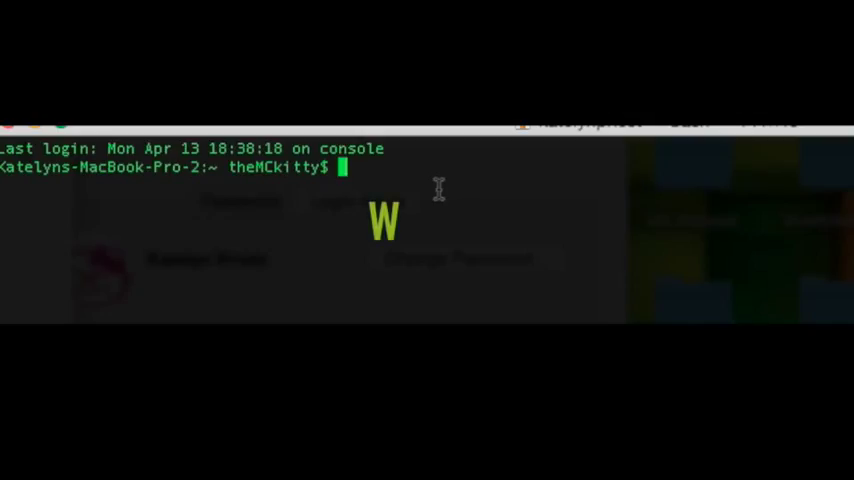
Enter the start of the endless loop: while (true) do echo -n " at the prompt.
{"action": "type", "text": "while ("}
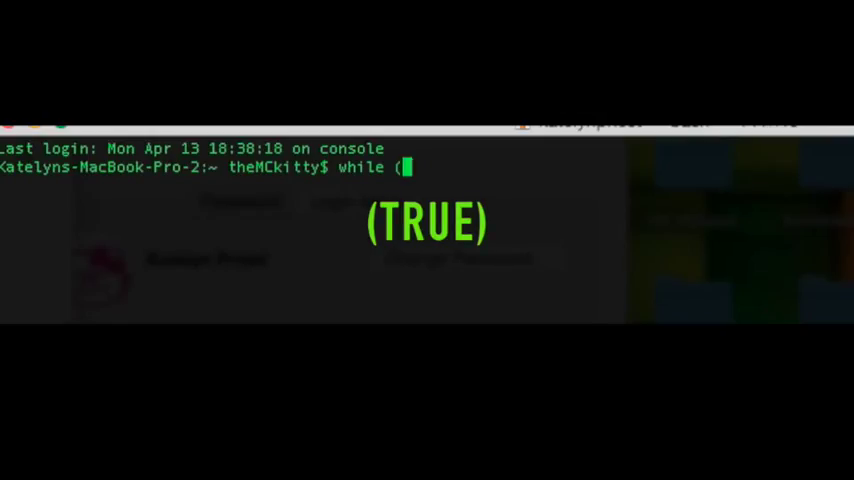
{"action": "type", "text": "tu"}
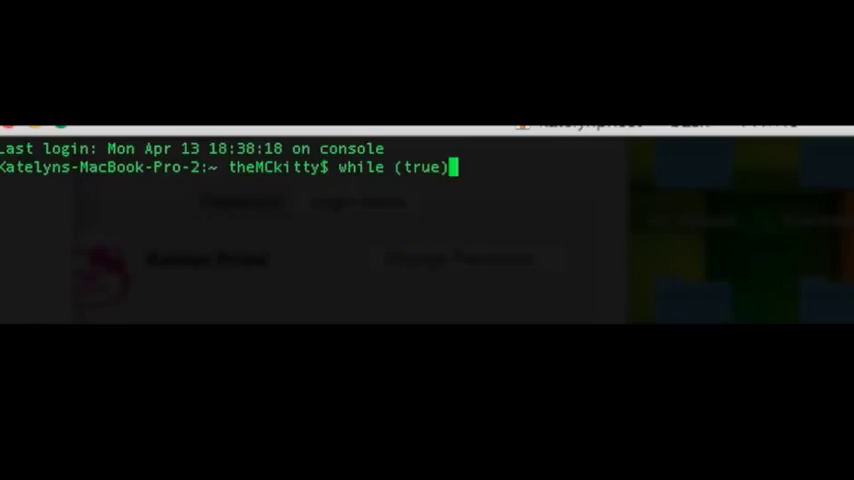
{"action": "type", "text": "do"}
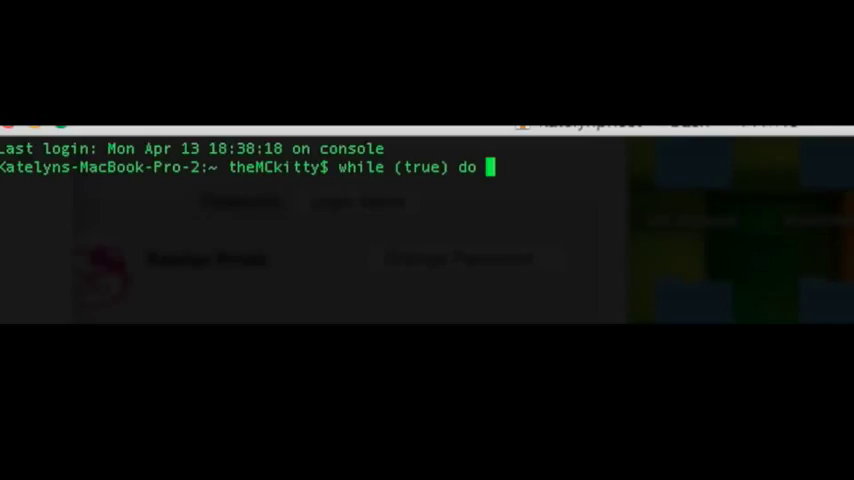
{"action": "type", "text": "ech"}
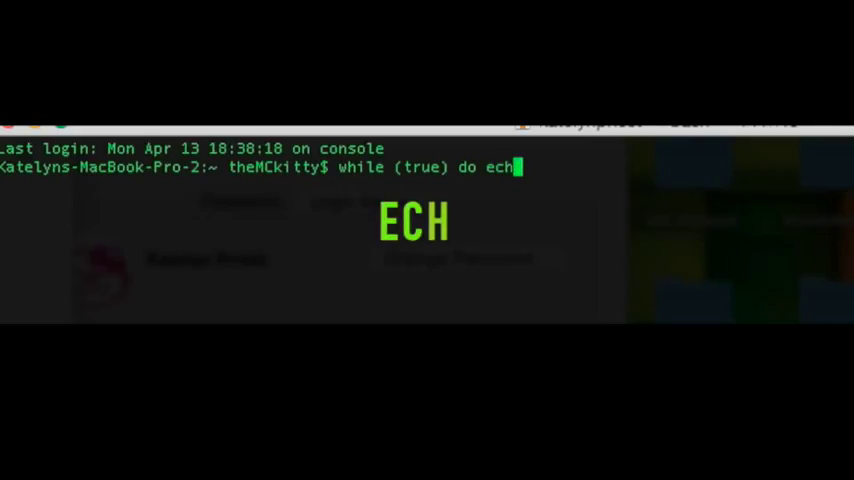
{"action": "type", "text": "o"}
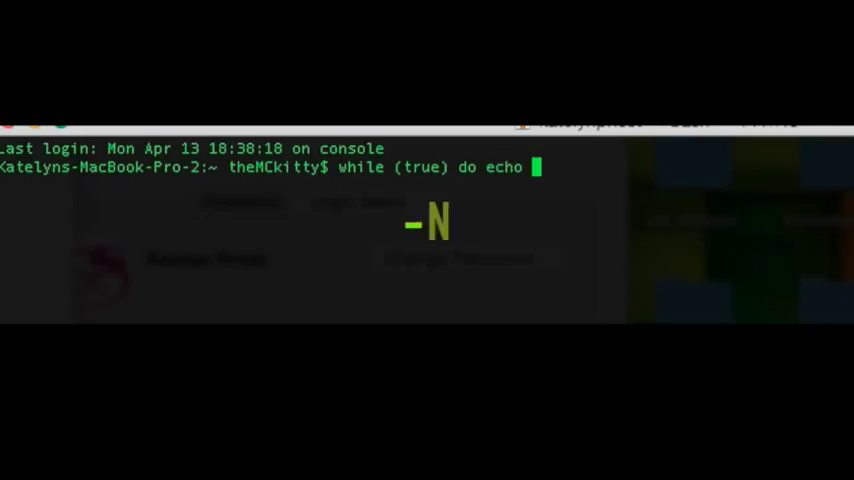
{"action": "type", "text": "-n"}
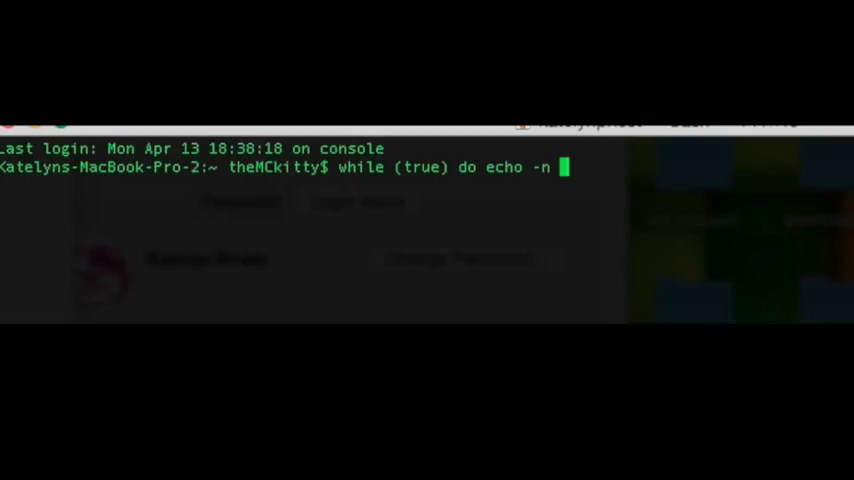
{"action": "type", "text": "\""}
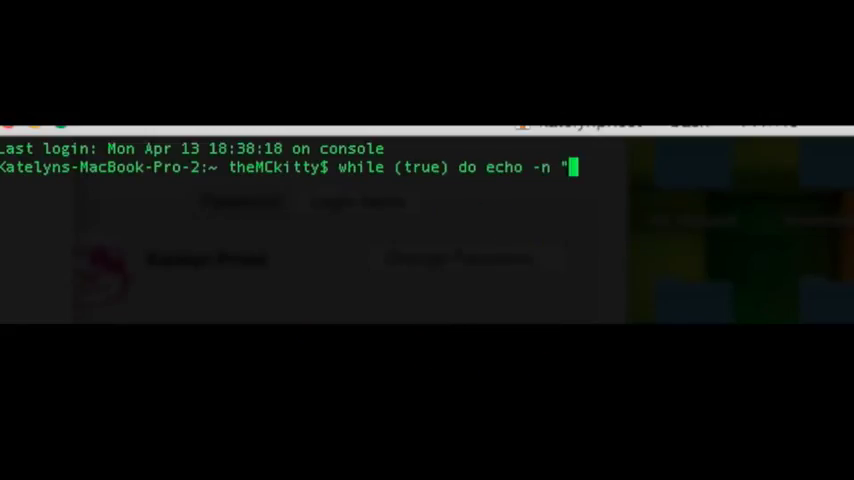
Complete the echo string as "987654321"; and begin the closing done keyword.
{"action": "type", "text": "9"}
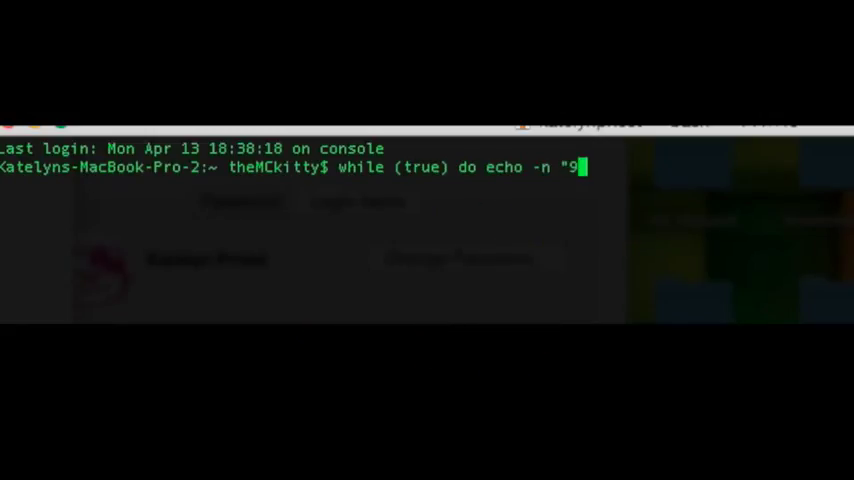
{"action": "type", "text": "876543"}
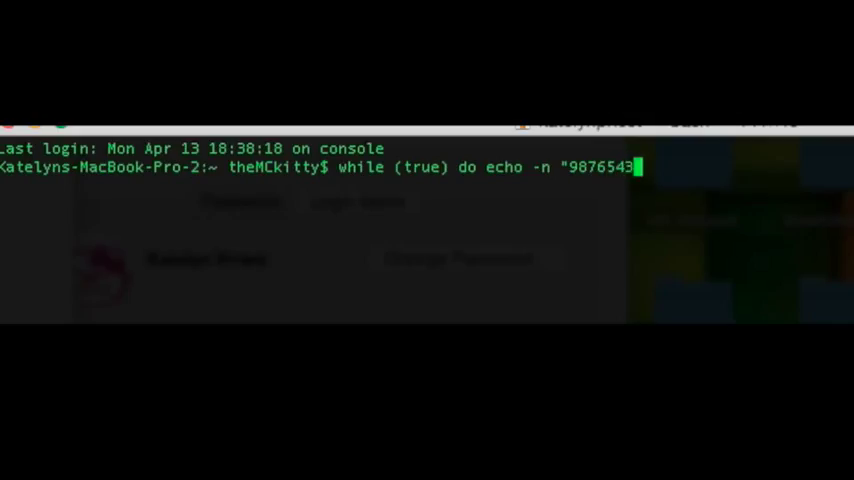
{"action": "type", "text": "21"}
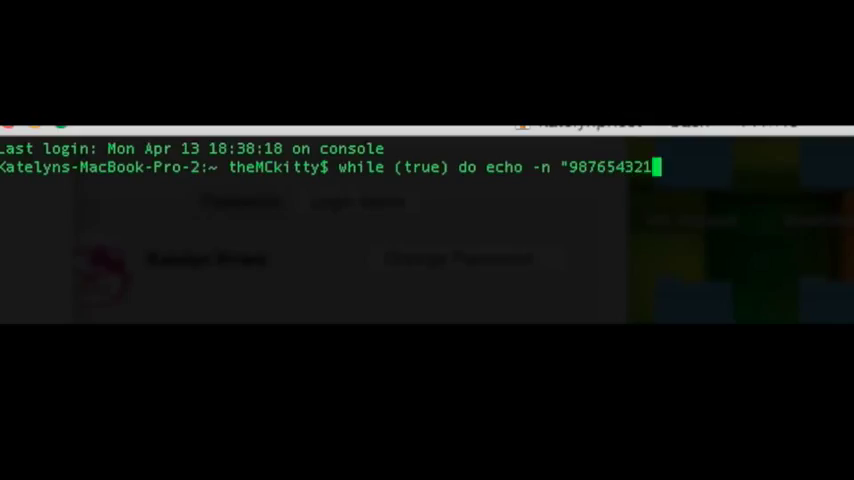
{"action": "type", "text": "\""}
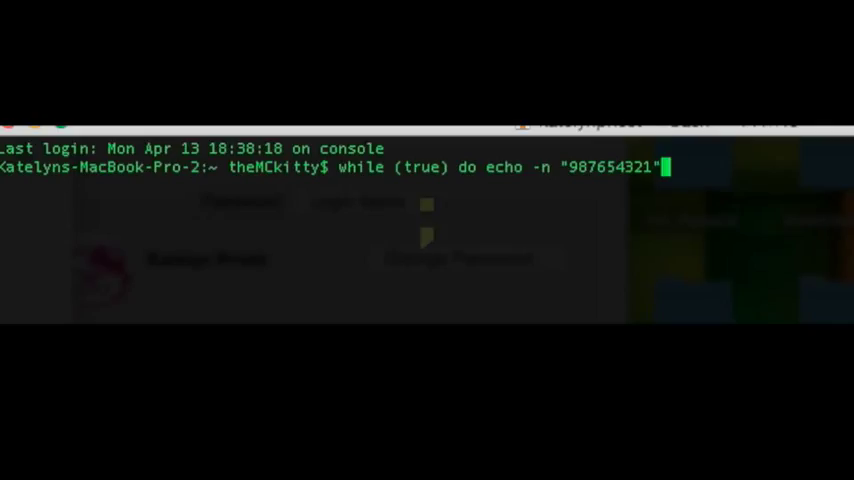
{"action": "type", "text": ";"}
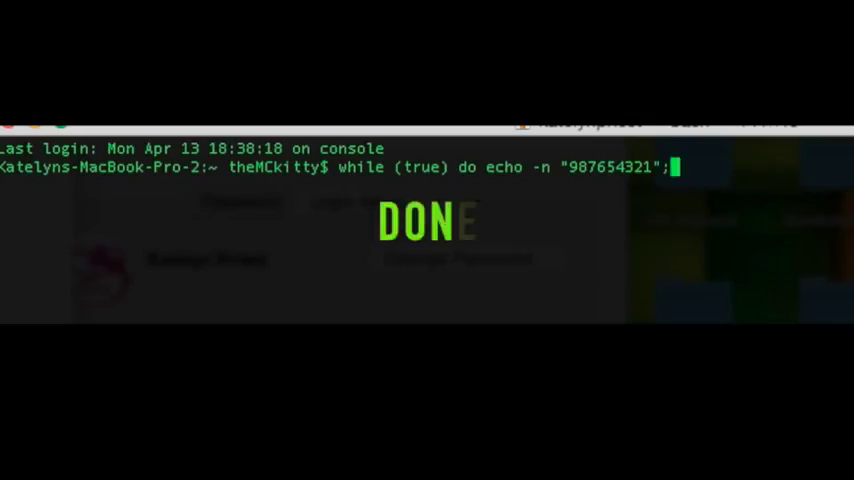
{"action": "type", "text": "don"}
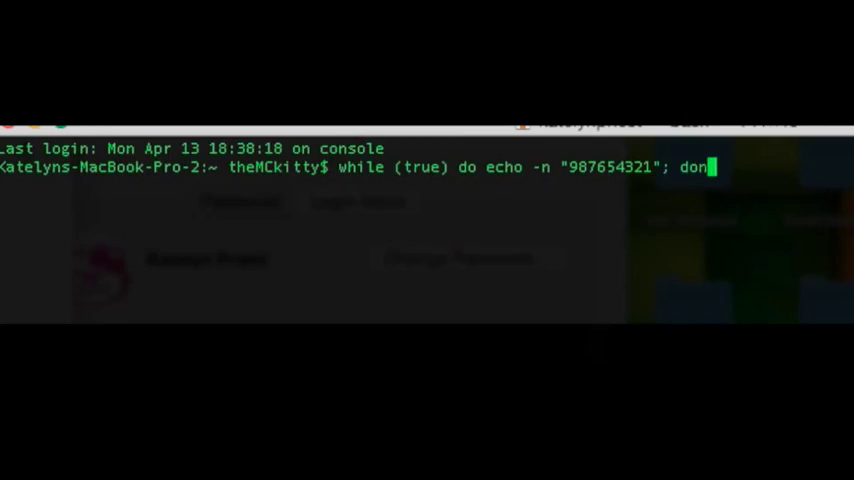
Run the while loop so the window fills with repeating green 987654321 digits.
{"action": "key", "text": "Return"}
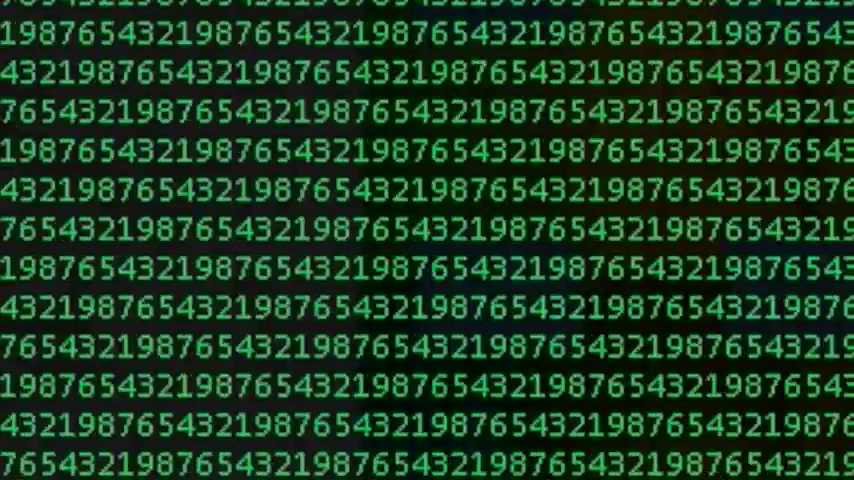